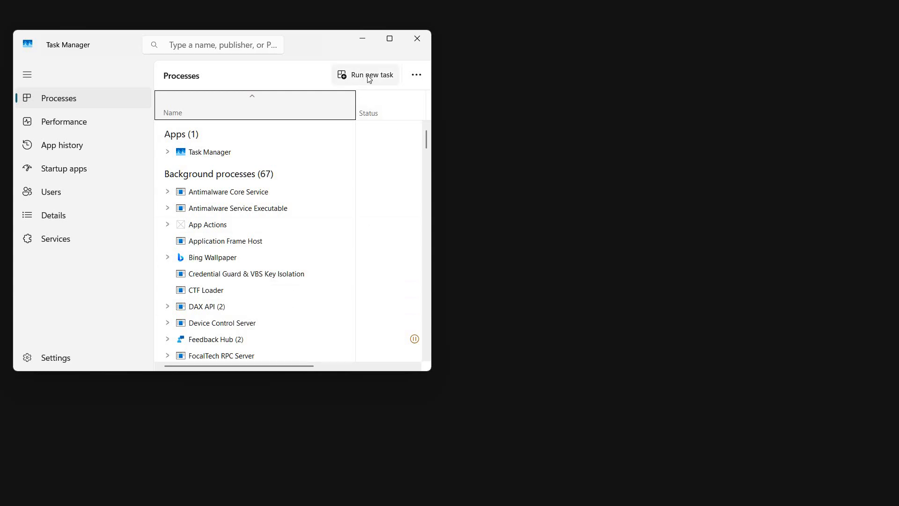
Run explorer.exe as a new task with administrative privileges to restore the desktop
click(365, 75)
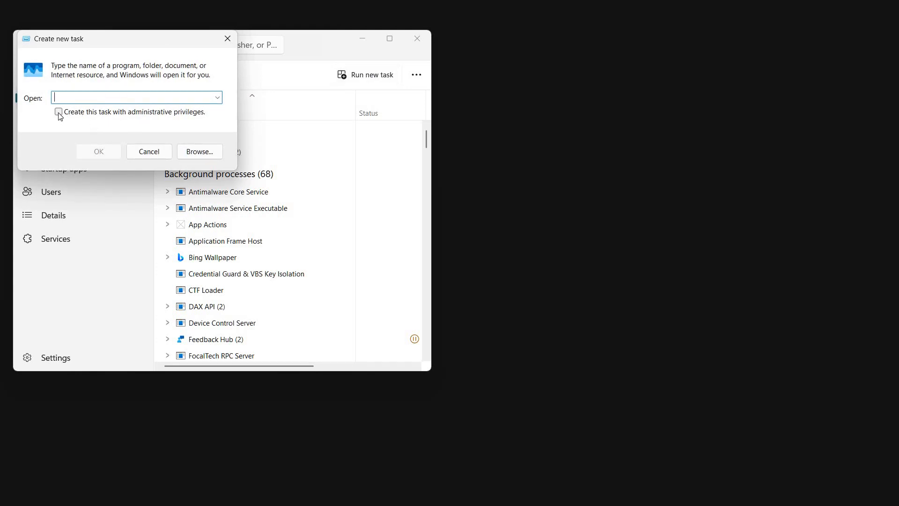
click(58, 112)
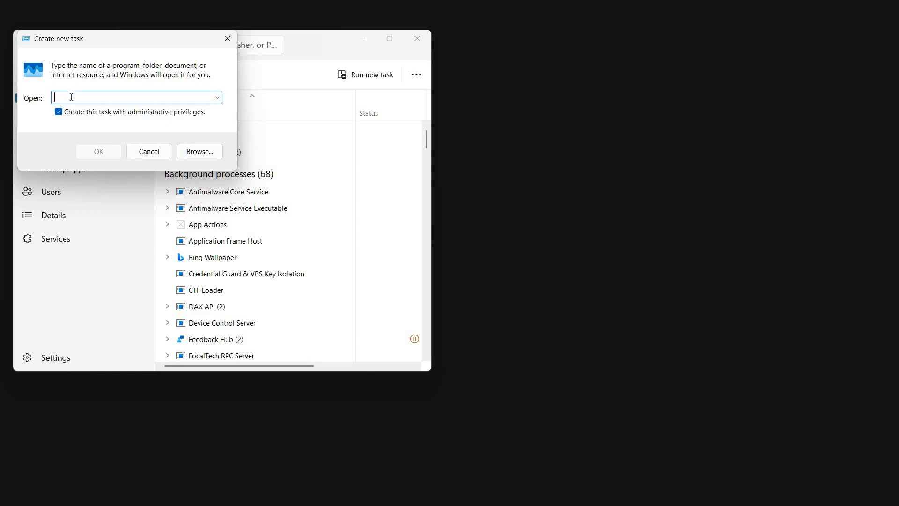
text(explorer.exe)
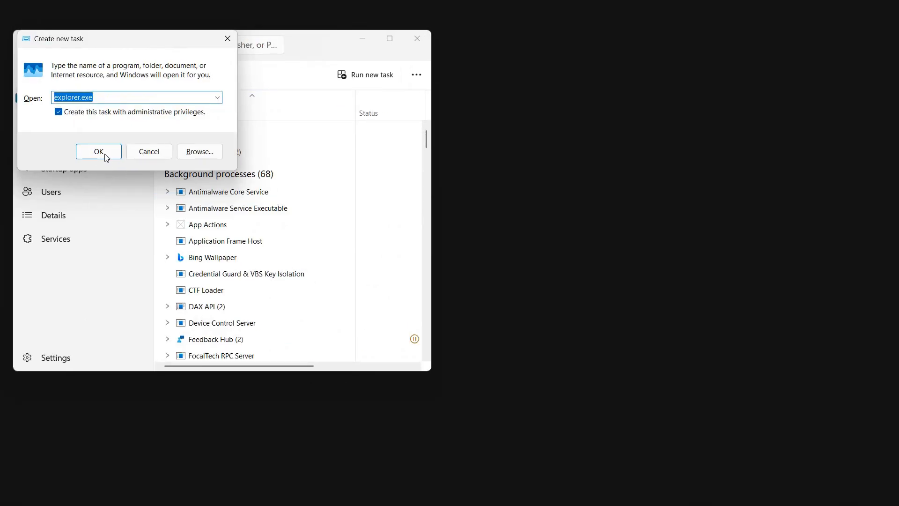
click(98, 151)
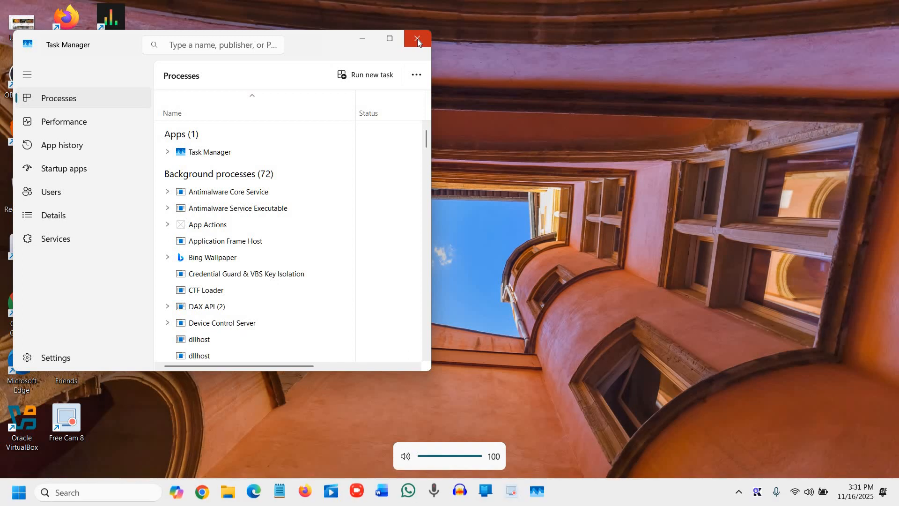
Close Task Manager, leaving the restored desktop showing
click(418, 38)
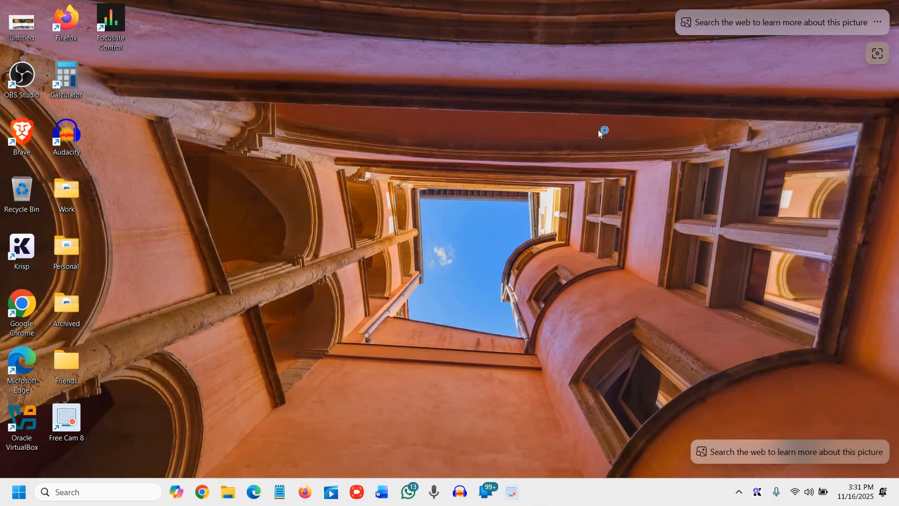
mouse_move(378, 245)
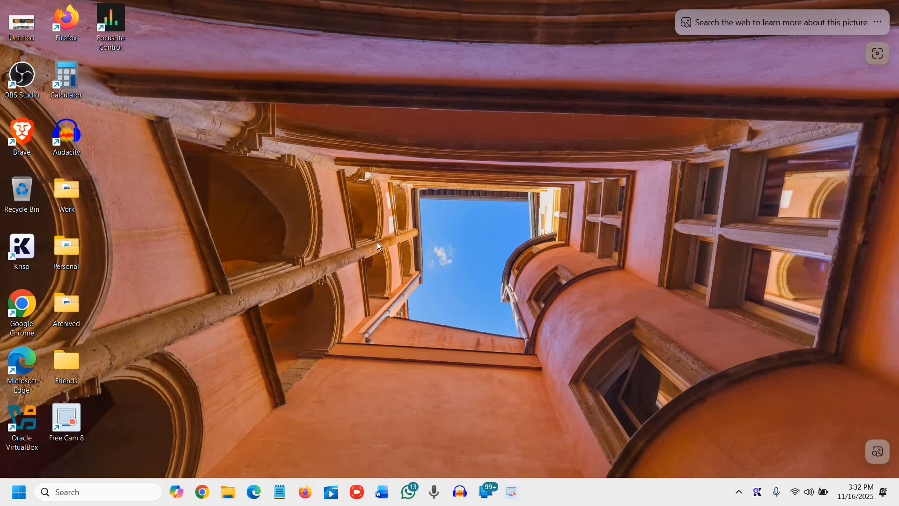
mouse_move(279, 310)
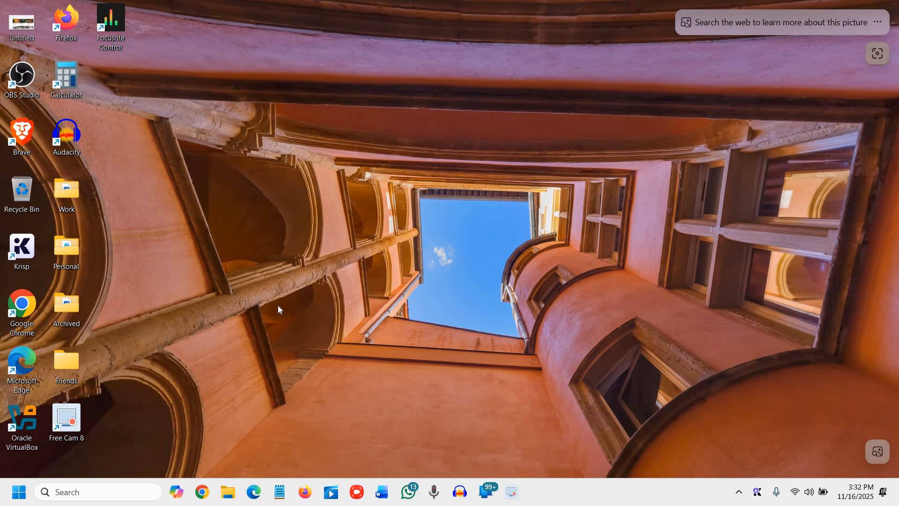
mouse_move(484, 225)
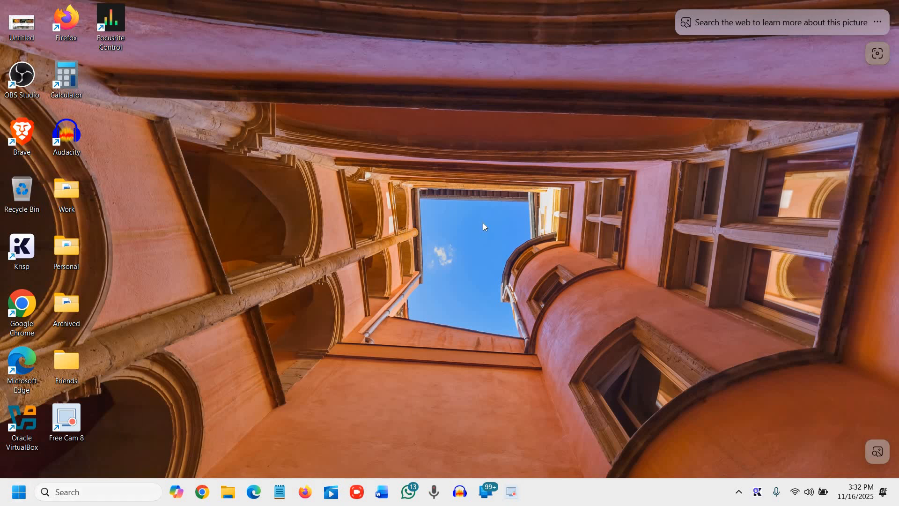
mouse_move(78, 499)
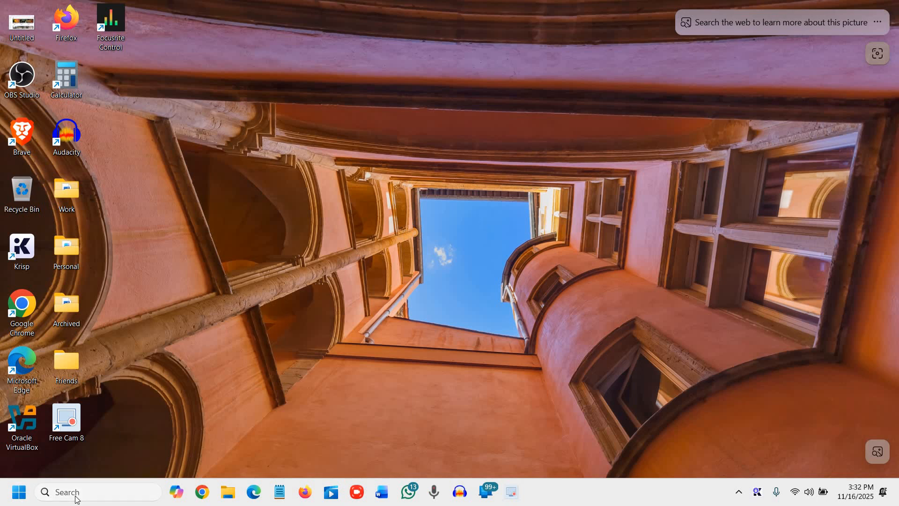
Search for cmd and launch Command Prompt as administrator
click(98, 492)
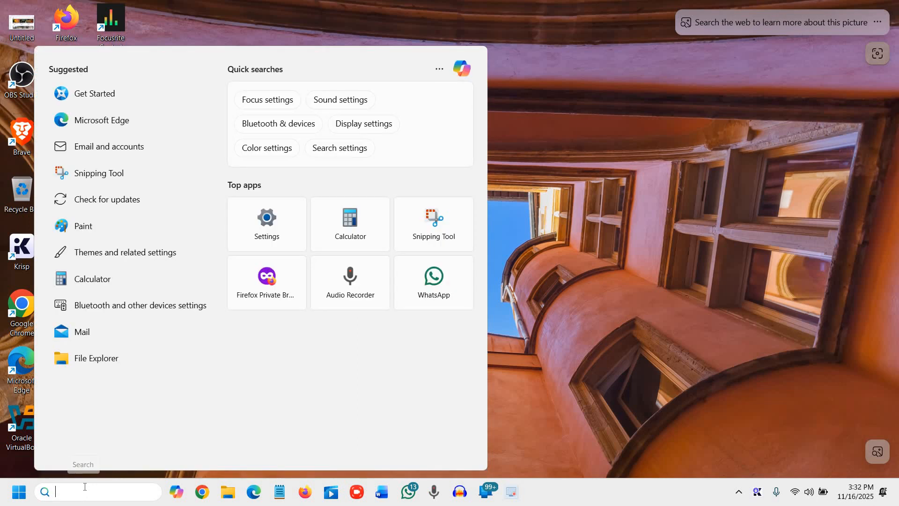
text(cmd)
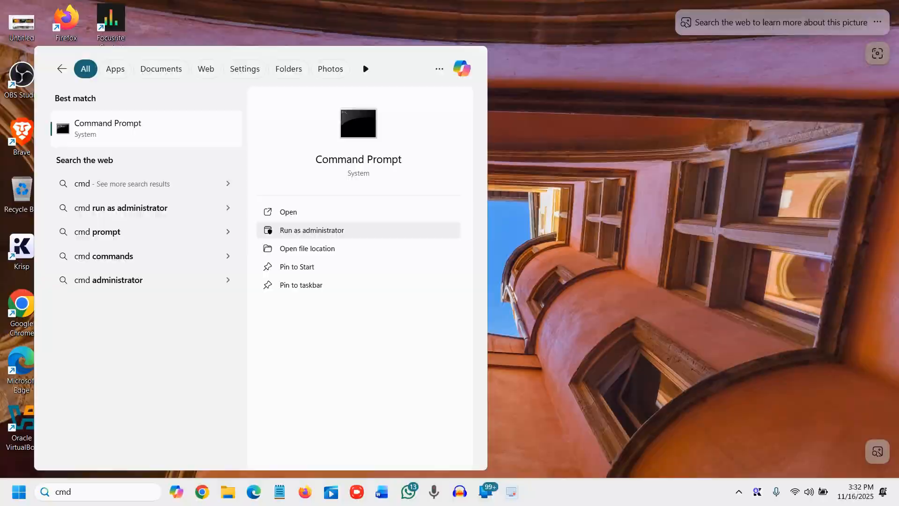
click(311, 230)
text(s)
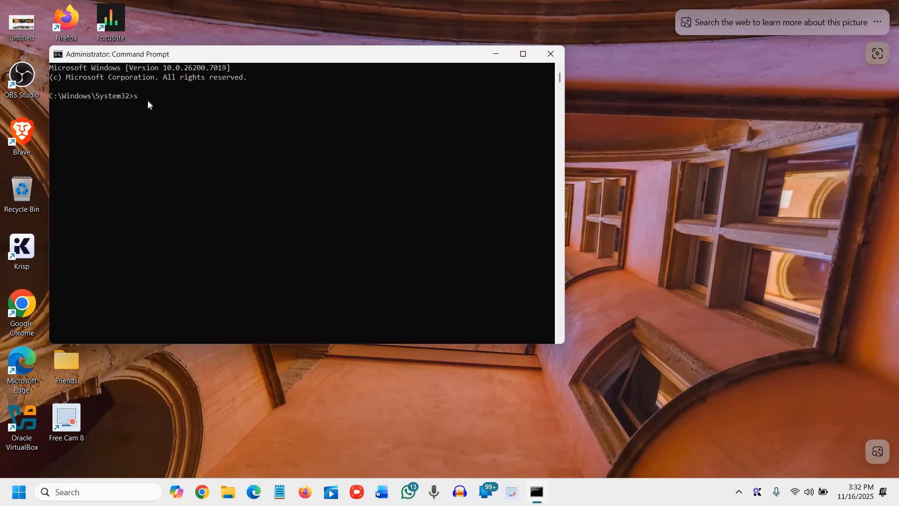
Run sfc /scannow, note the pending repair needing a reboot, and close the window
text(fc)
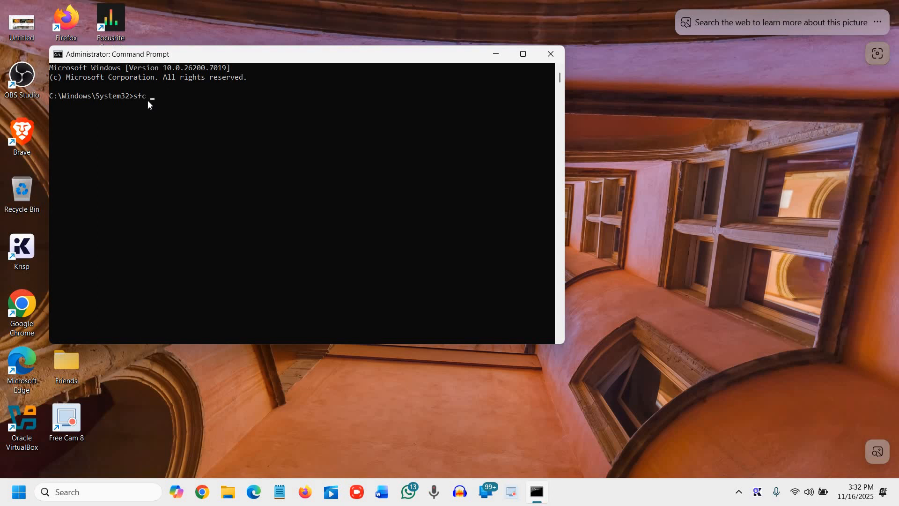
text(/)
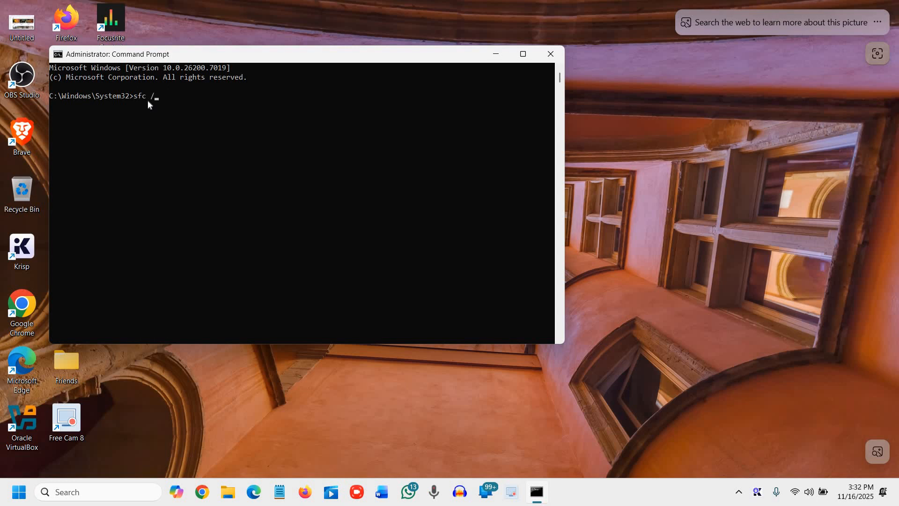
text(scan)
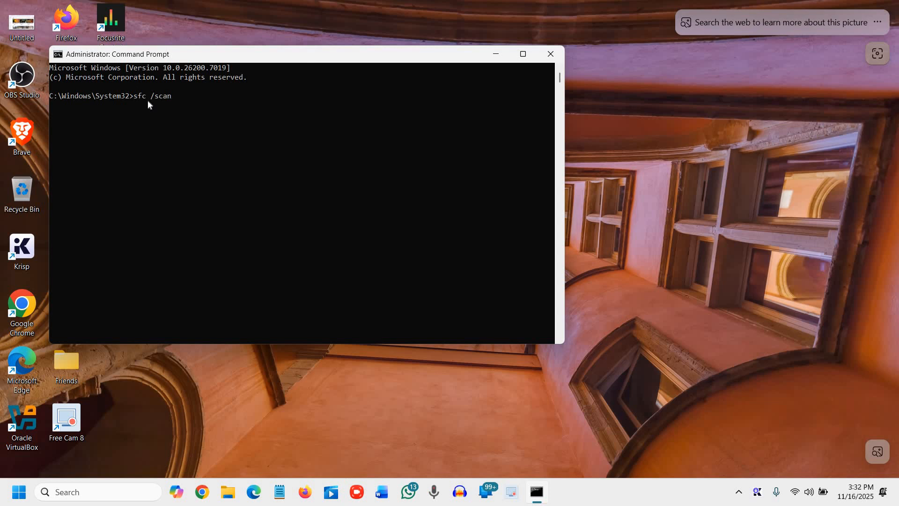
text(now)
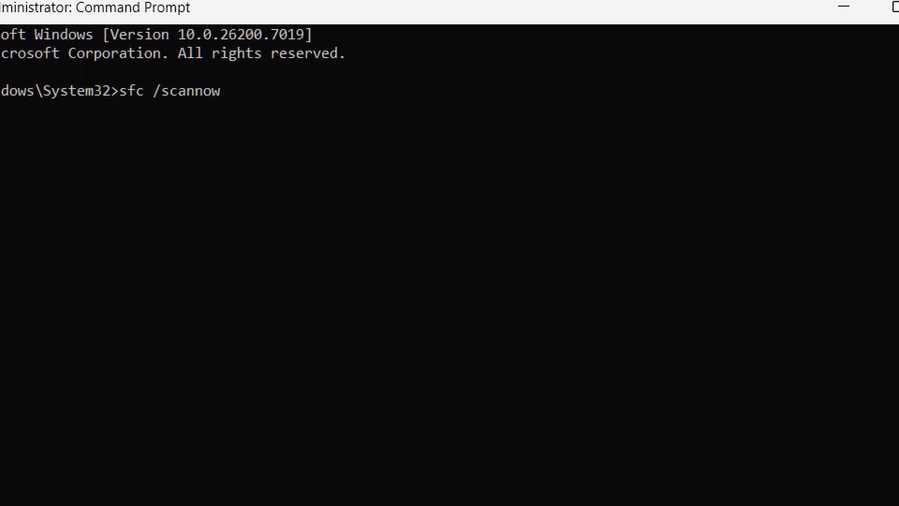
mouse_move(149, 106)
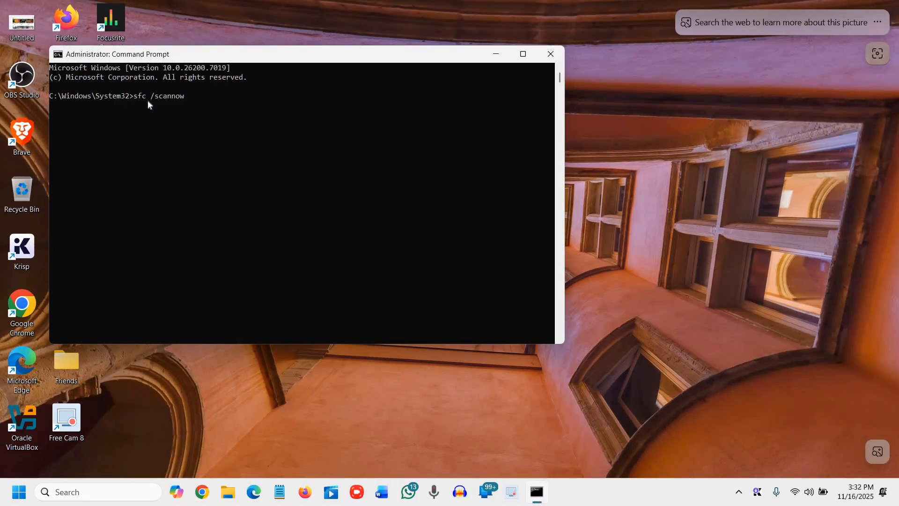
key(Return)
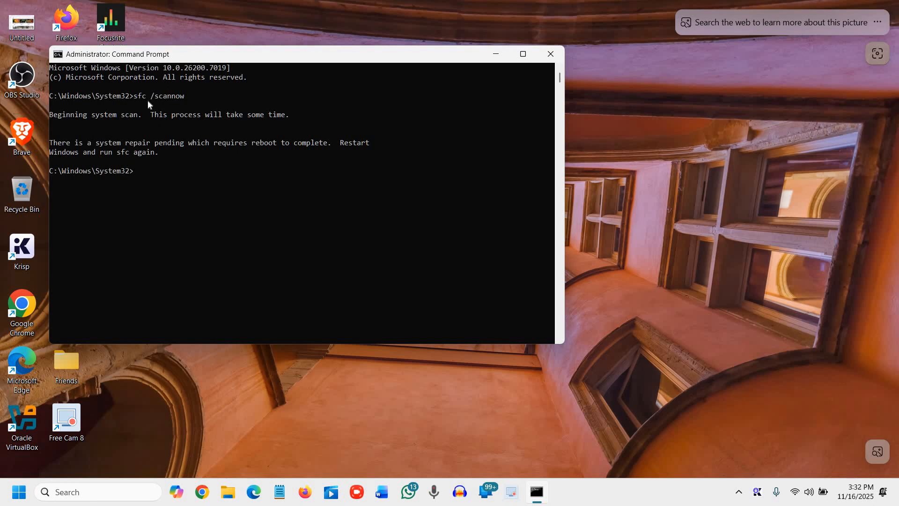
mouse_move(561, 55)
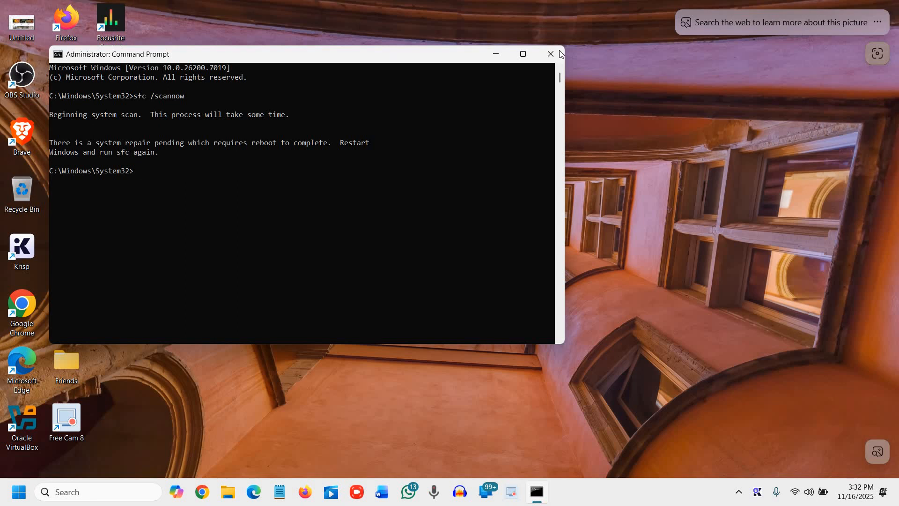
click(550, 53)
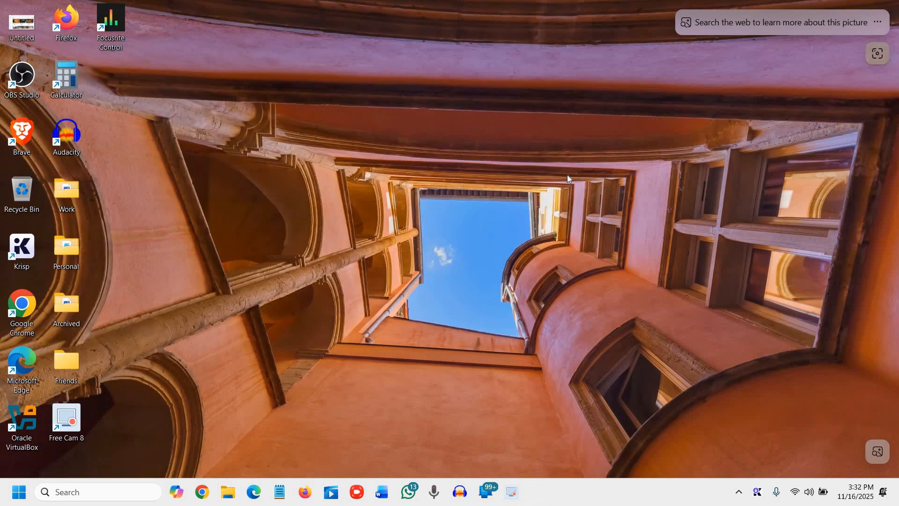